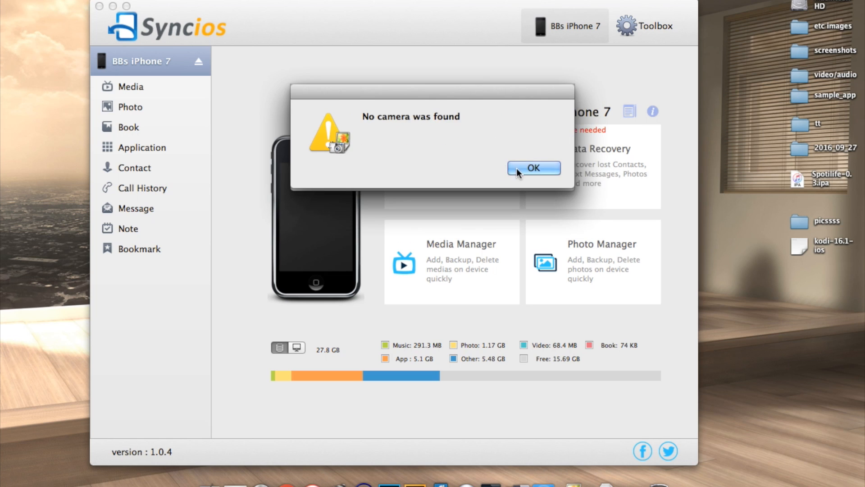
# Dismiss the 'No camera was found' alert to reveal the BBs iPhone 7 overview
pyautogui.click(532, 168)
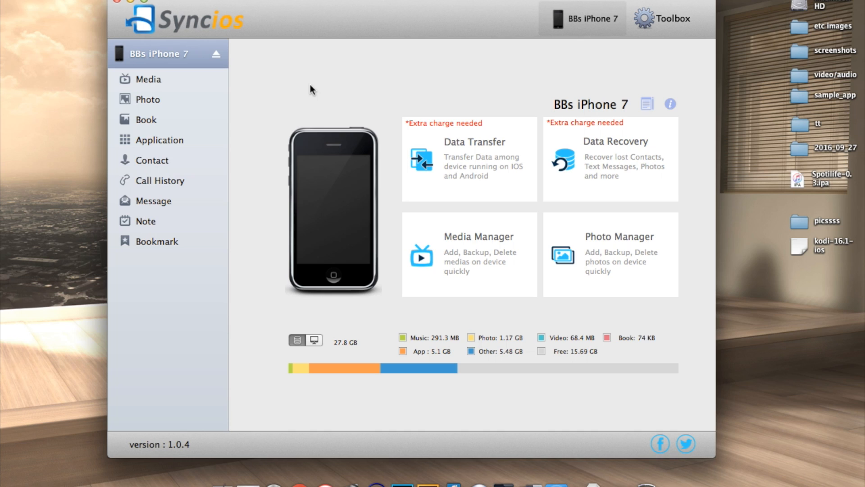
pyautogui.click(148, 79)
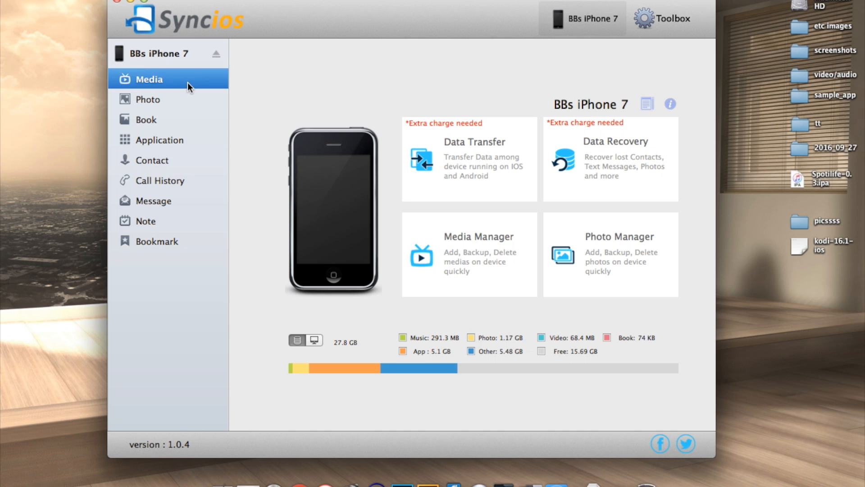
# Show the iPhone's media library and highlight all three A$AP Mob Cozy Tapes songs
pyautogui.click(155, 80)
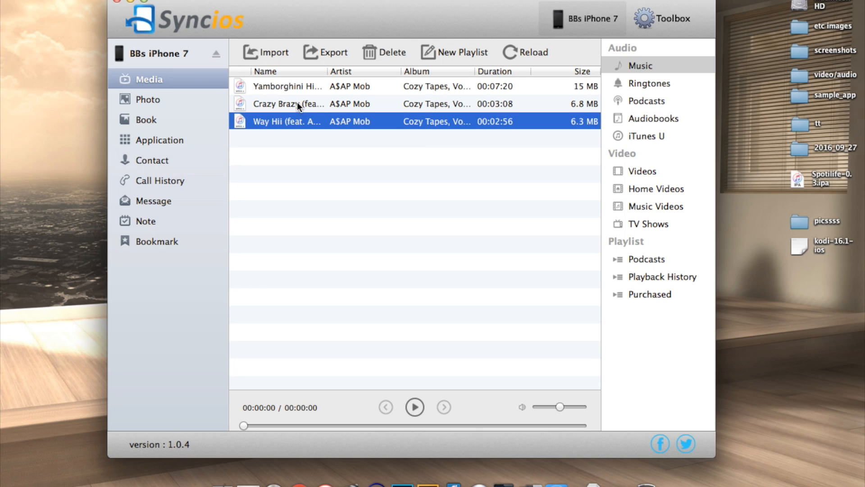
pyautogui.click(286, 86)
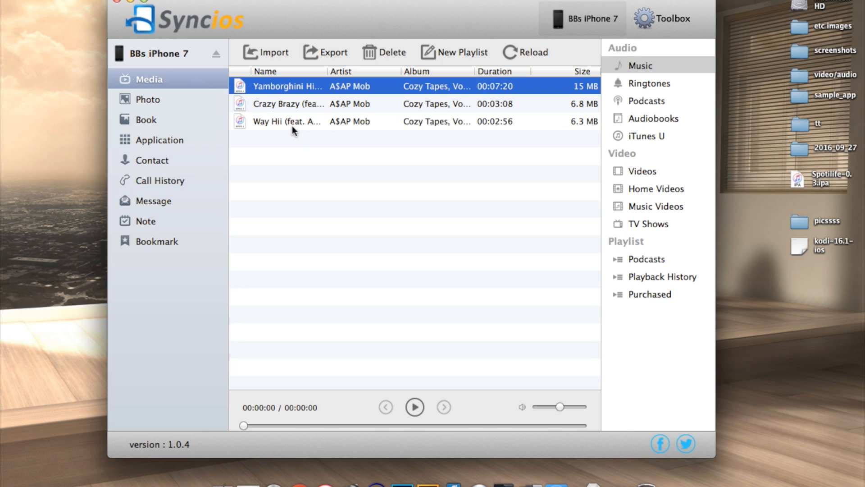
pyautogui.click(286, 121)
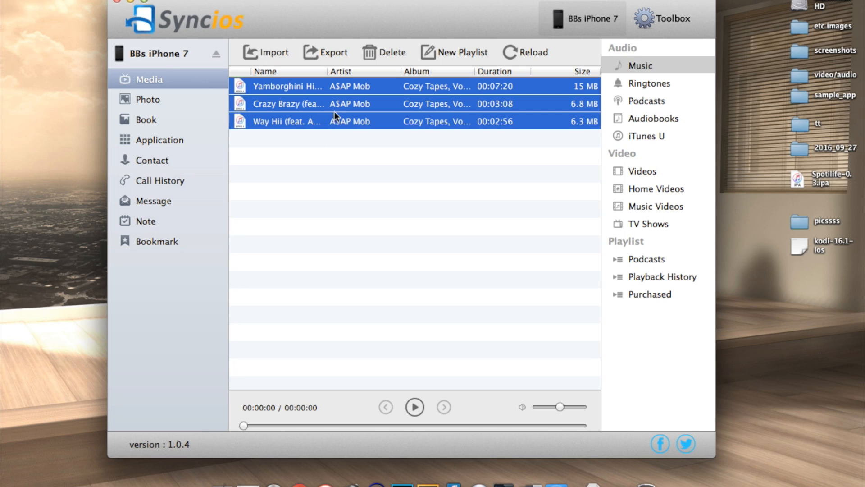
pyautogui.moveTo(482, 61)
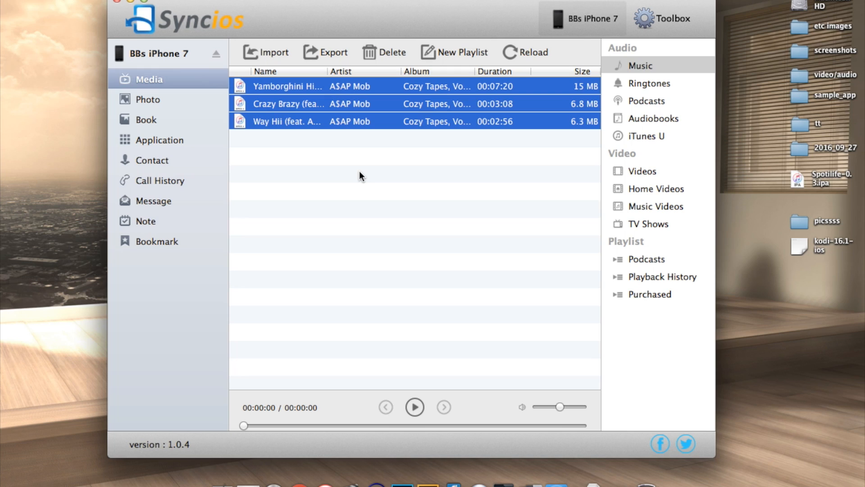
pyautogui.moveTo(358, 177)
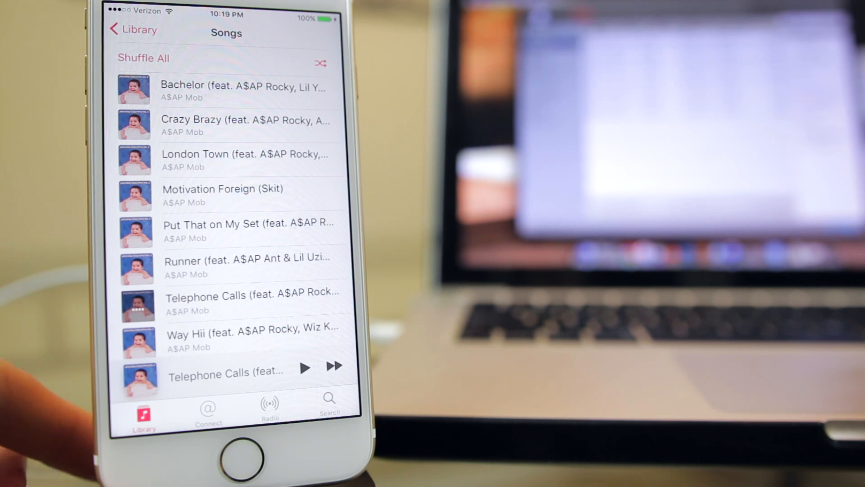
# Scroll through the Songs list showing the A$AP Mob tracks
pyautogui.scroll(-3)
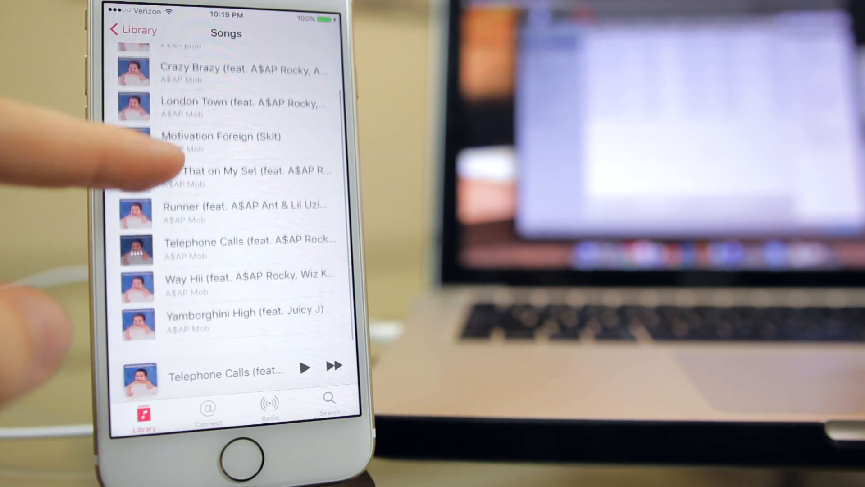
pyautogui.scroll(-3)
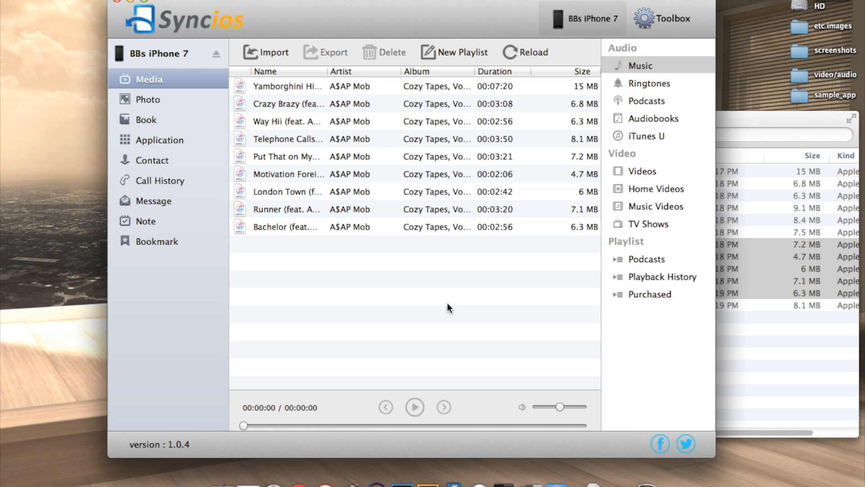
pyautogui.moveTo(448, 289)
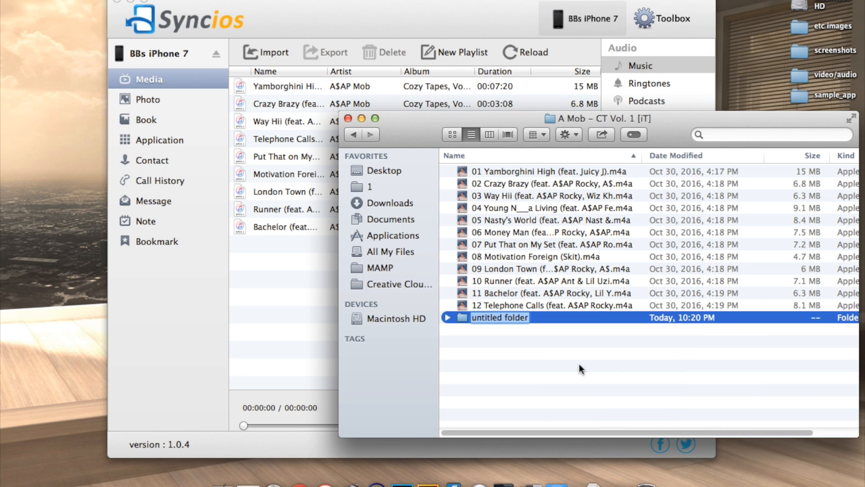
# Name the new folder 'music' inside the A Mob – CT Vol. 1 [iT] album folder
pyautogui.write('m')
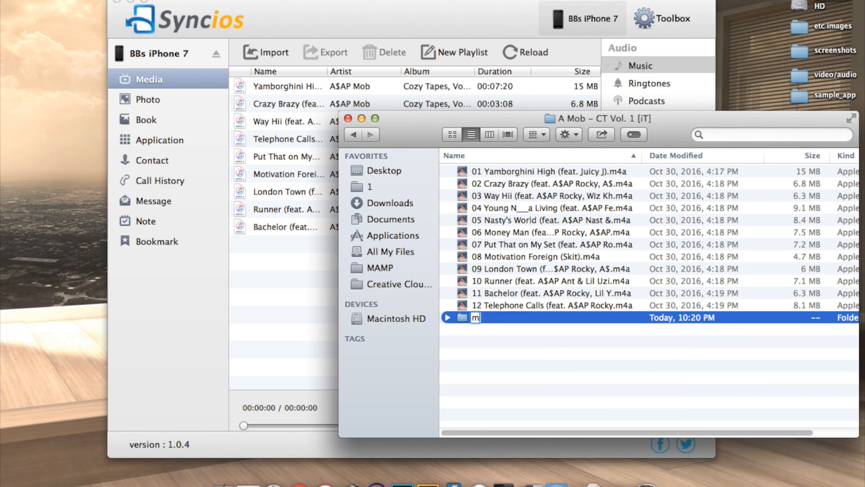
pyautogui.write('usic')
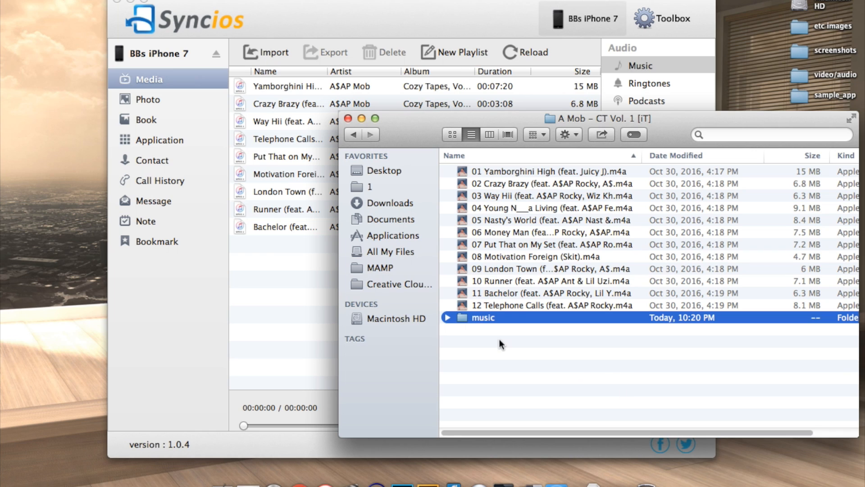
pyautogui.doubleClick(483, 318)
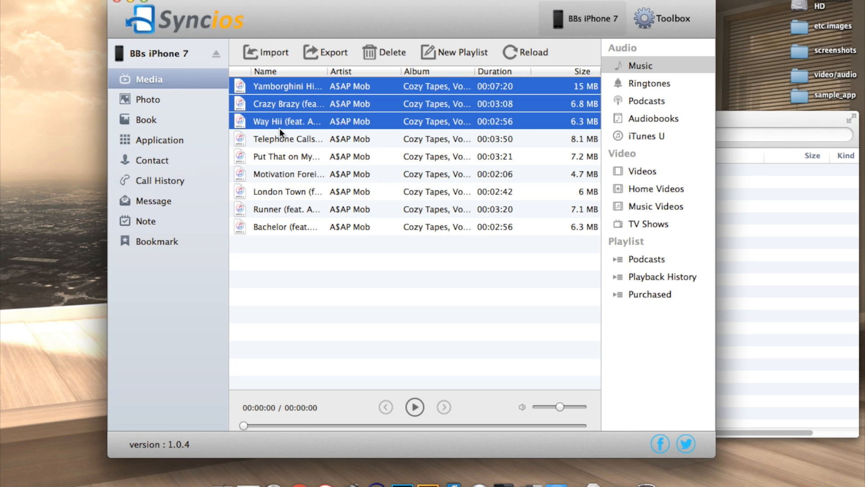
# Export all nine iPhone songs into the A Mob – CT Vol. 1 [iT] > music folder
pyautogui.click(285, 226)
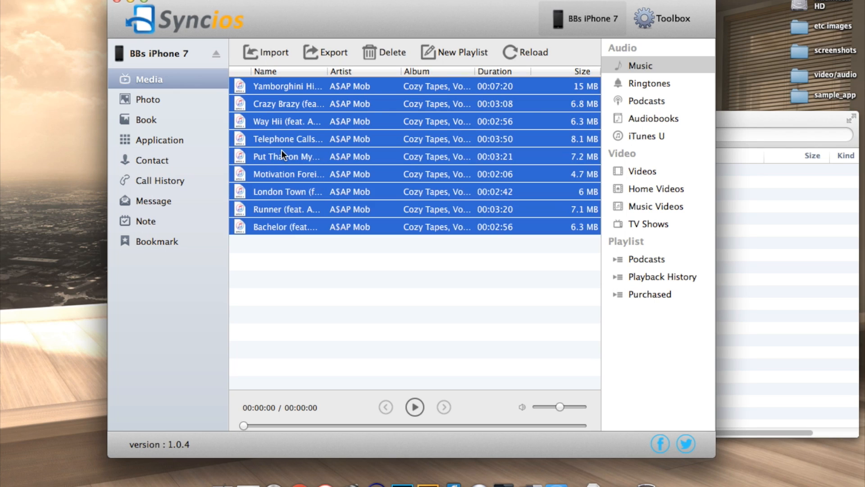
pyautogui.click(325, 53)
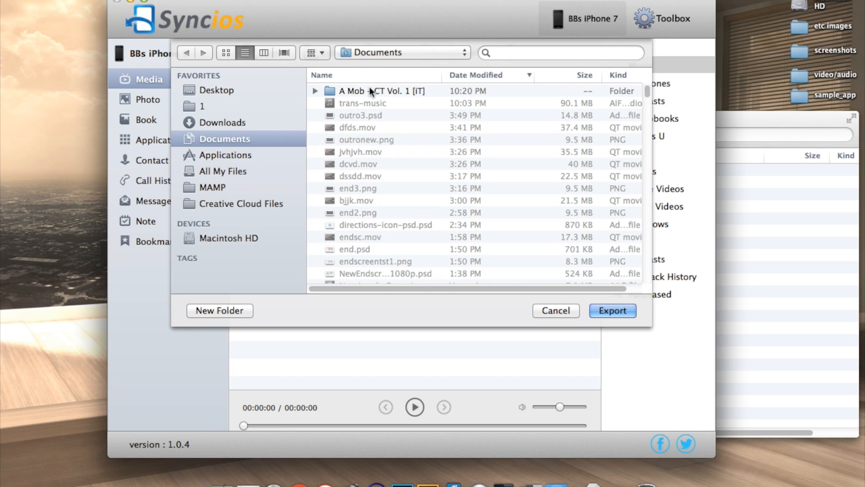
pyautogui.doubleClick(382, 90)
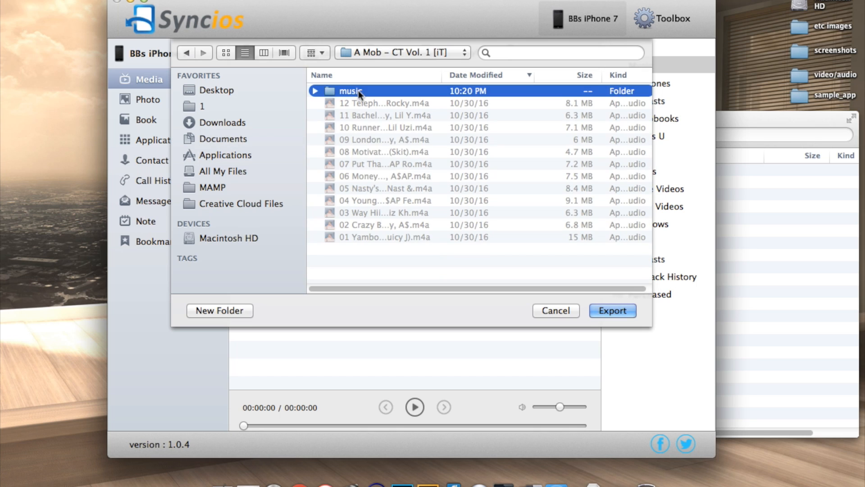
pyautogui.doubleClick(351, 90)
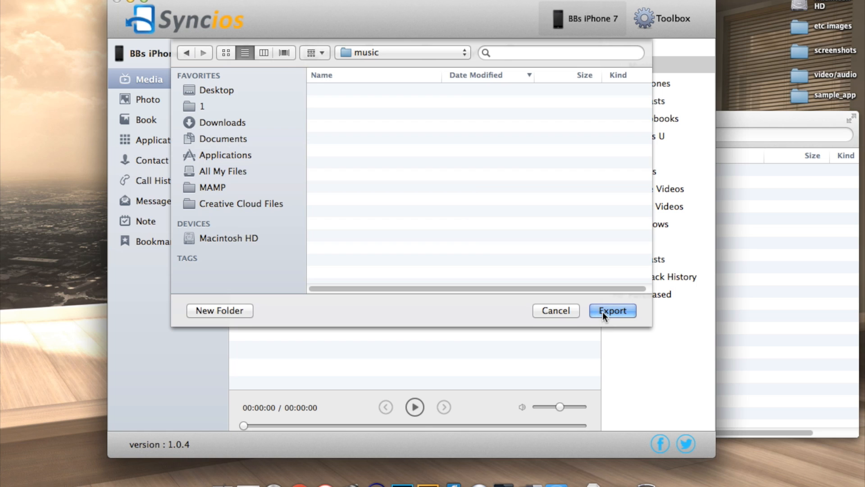
pyautogui.click(611, 310)
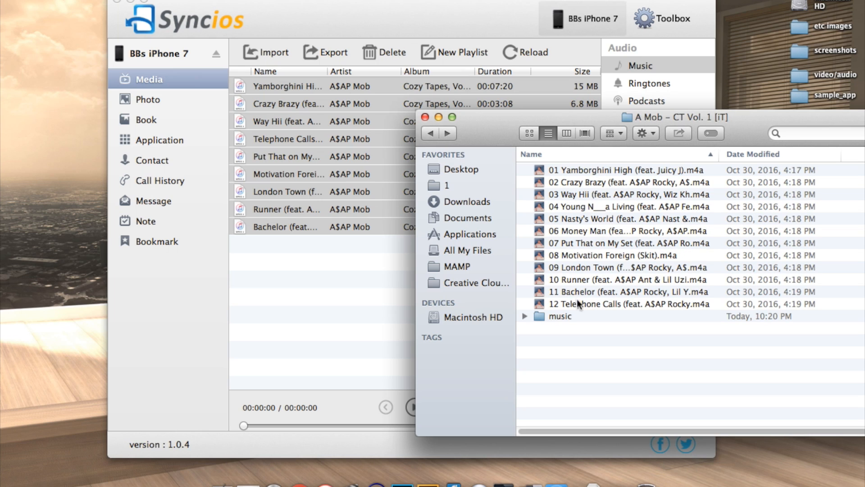
# View the music folder holding the nine exported A$AP Mob song files
pyautogui.doubleClick(559, 316)
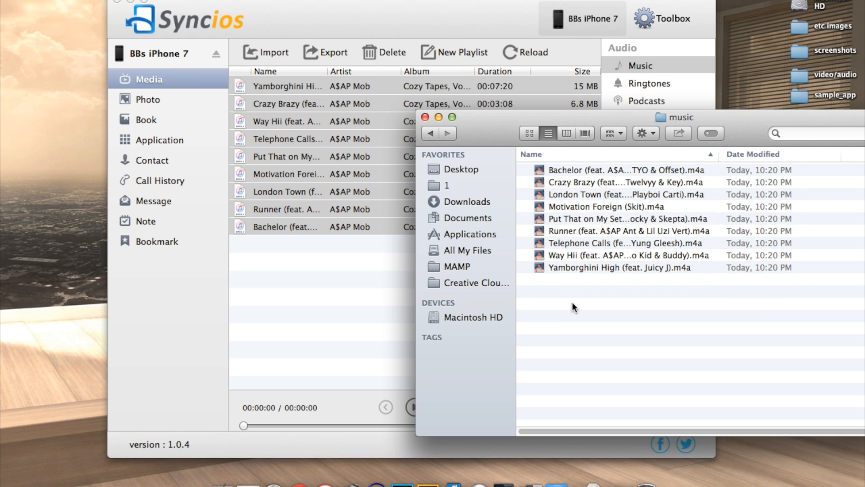